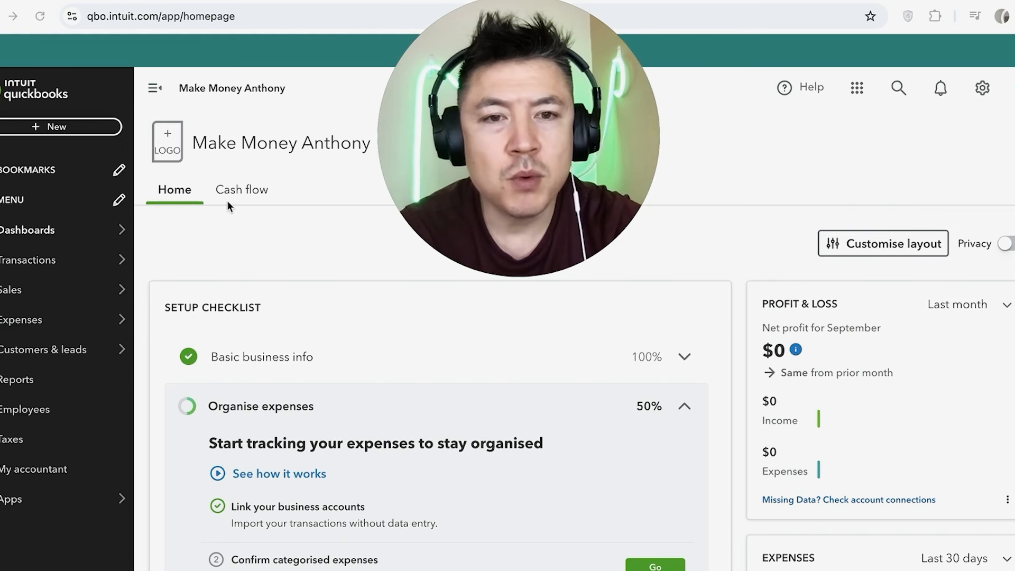
pyautogui.moveTo(985, 209)
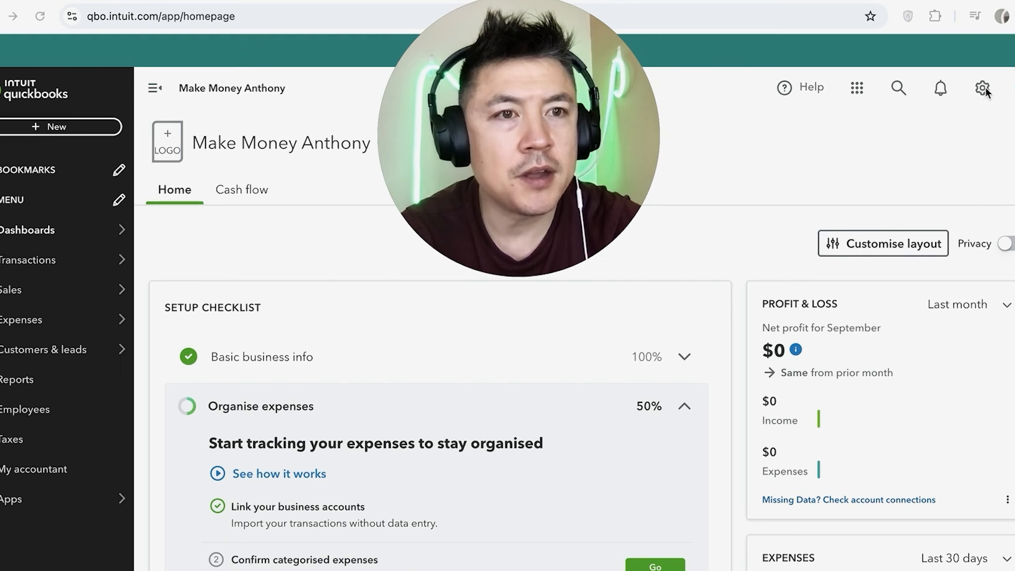
# Go to the Account and Settings page from the gear menu on the dashboard
pyautogui.click(982, 87)
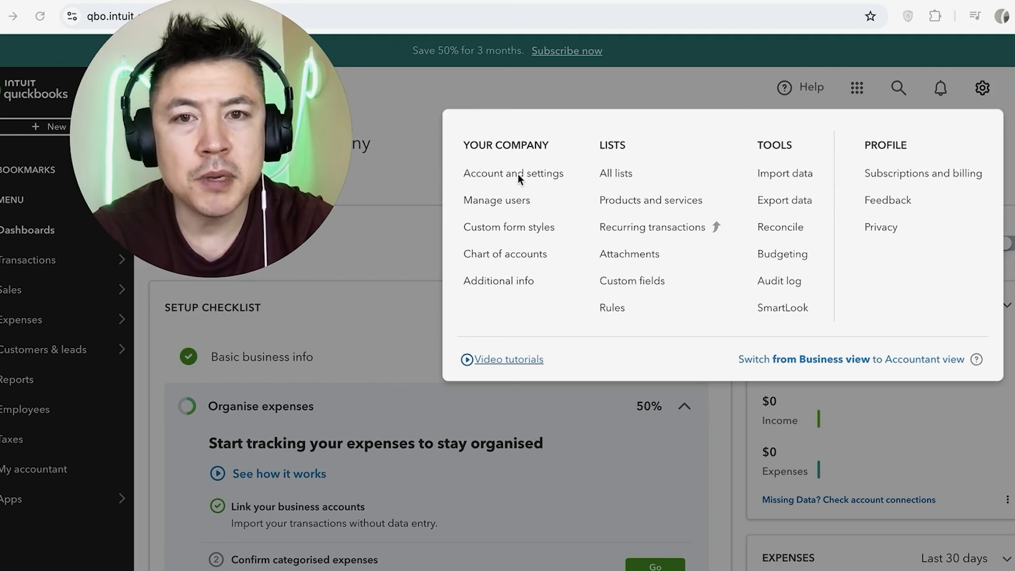
pyautogui.click(514, 173)
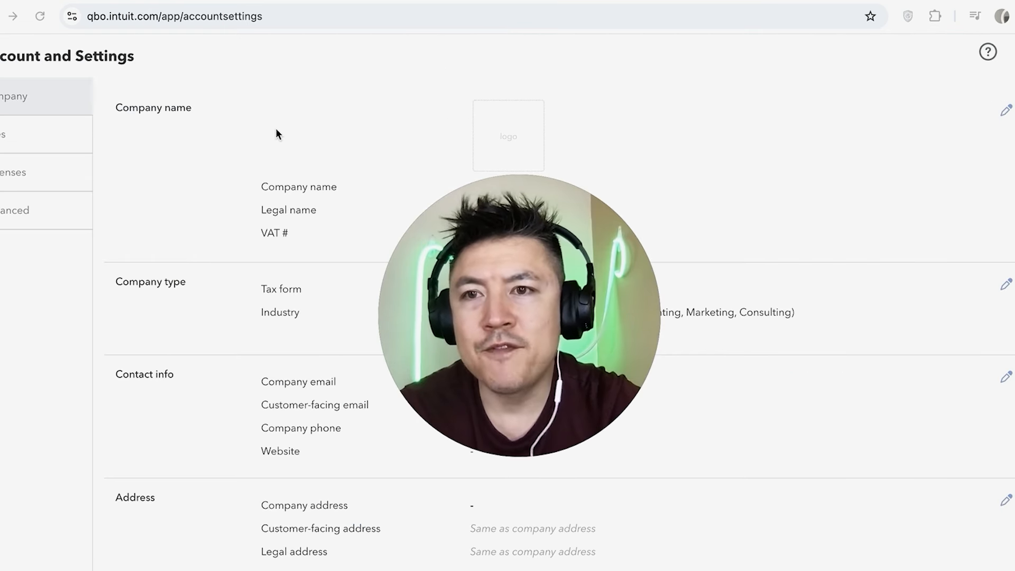
pyautogui.moveTo(249, 164)
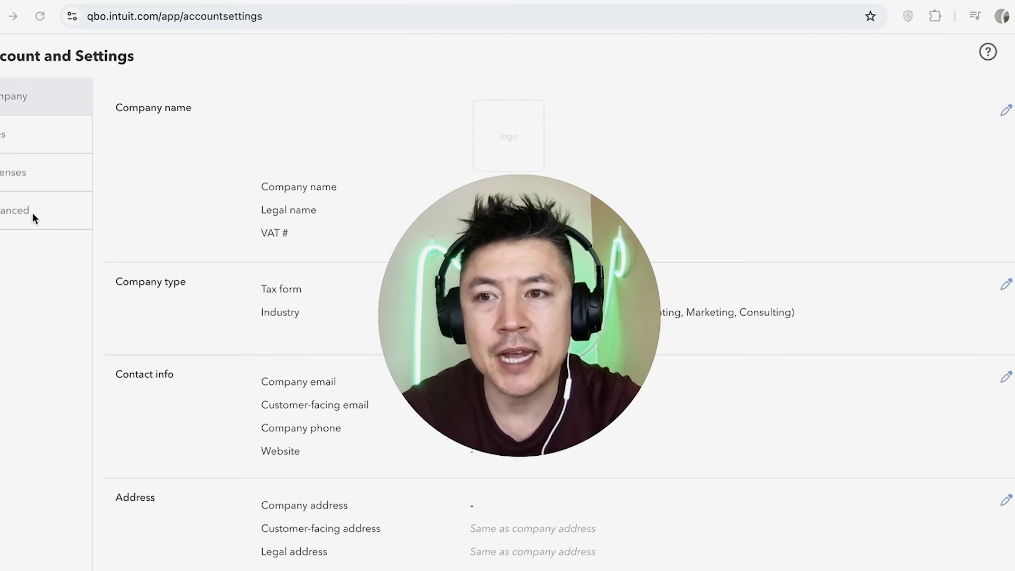
# Show the Advanced section listing accounting, financial year, language and currency settings
pyautogui.click(18, 211)
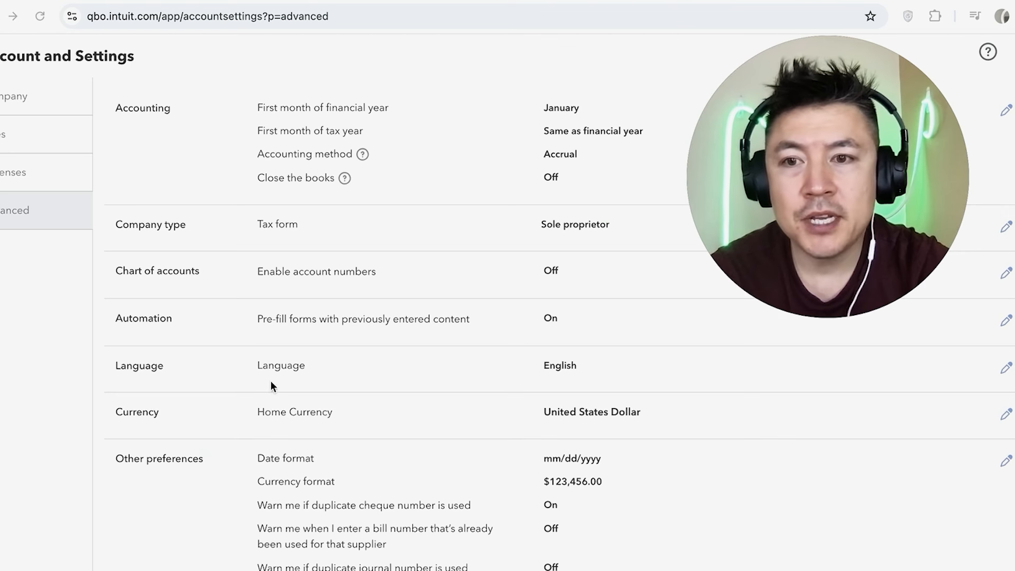
pyautogui.moveTo(368, 378)
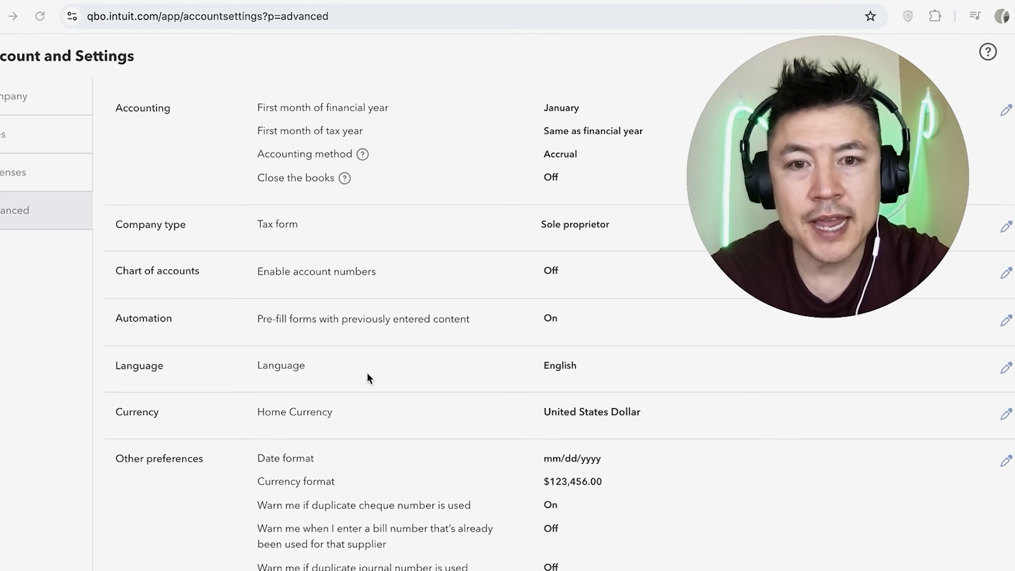
pyautogui.moveTo(667, 380)
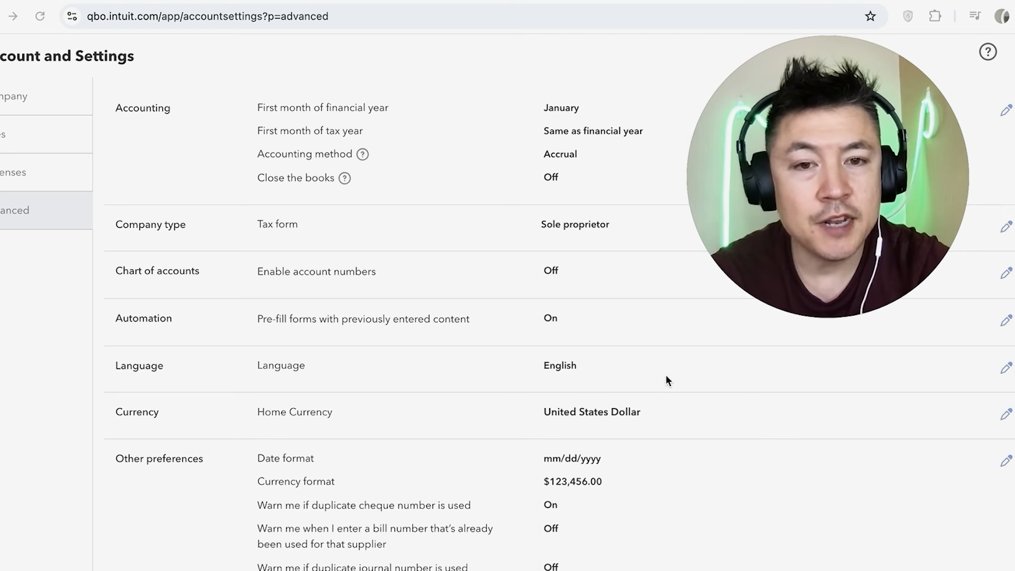
pyautogui.moveTo(1006, 366)
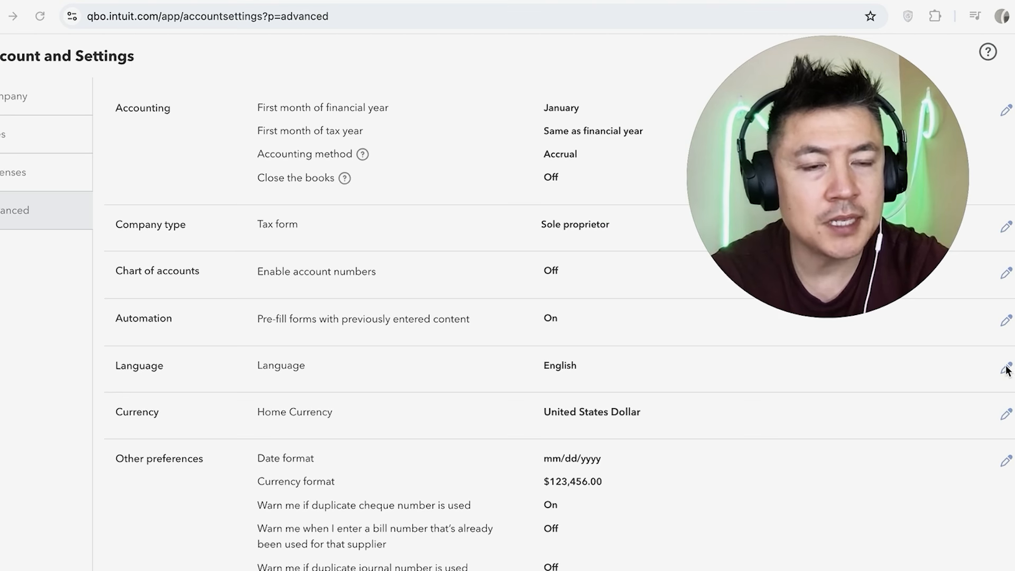
# Edit the Language setting and choose Français in place of English, without saving yet
pyautogui.click(1006, 369)
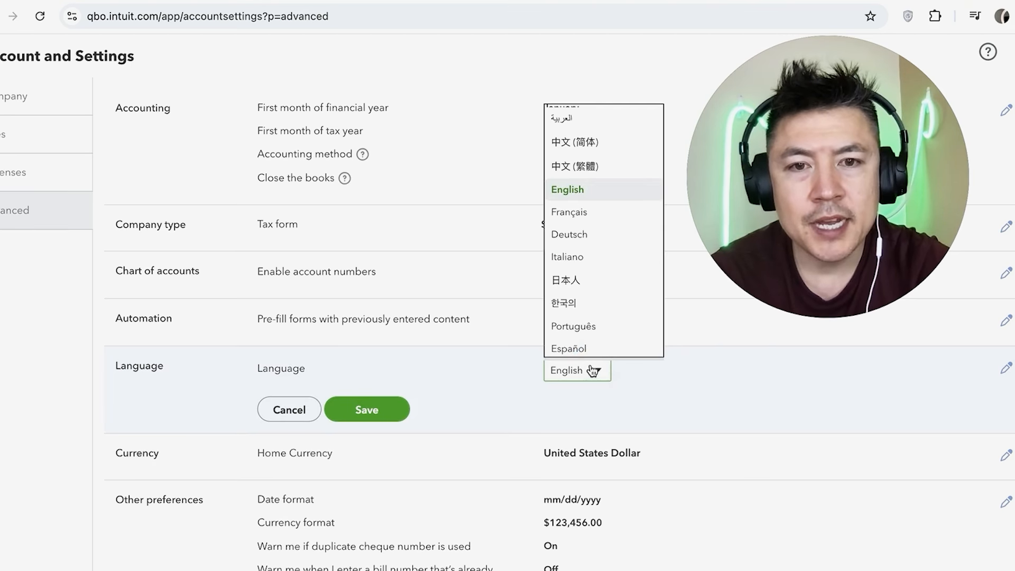
pyautogui.moveTo(578, 235)
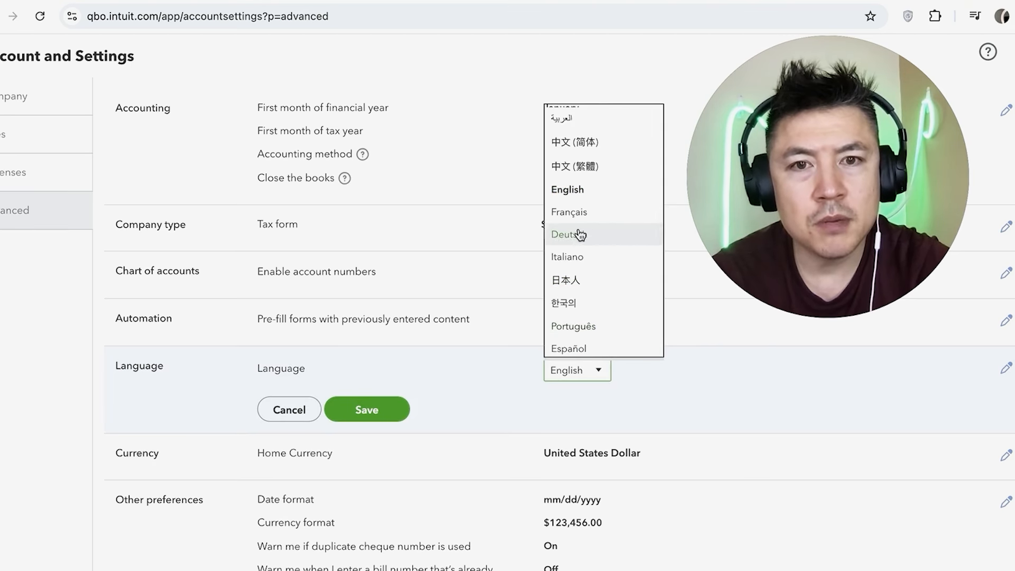
pyautogui.moveTo(593, 212)
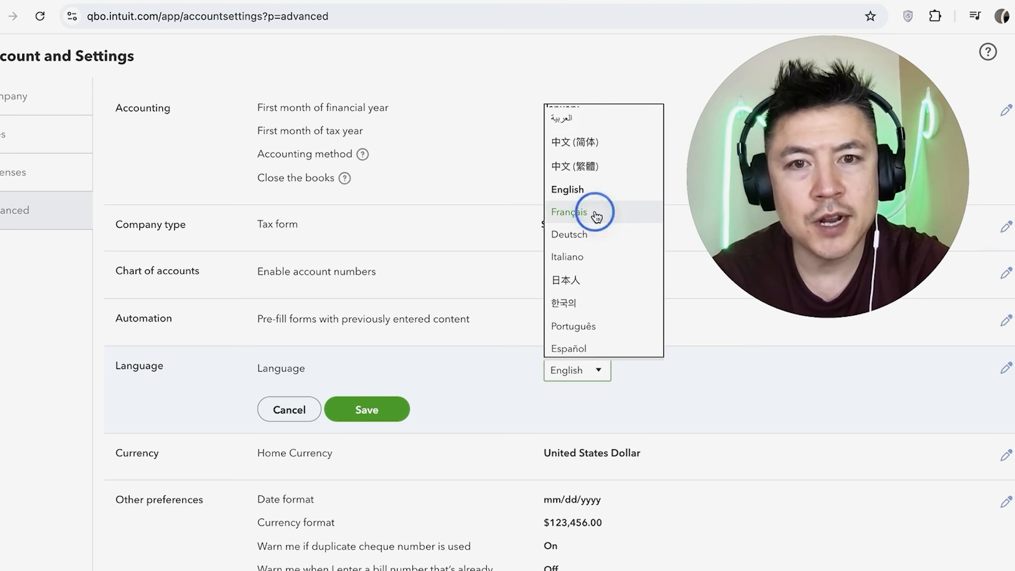
pyautogui.click(569, 211)
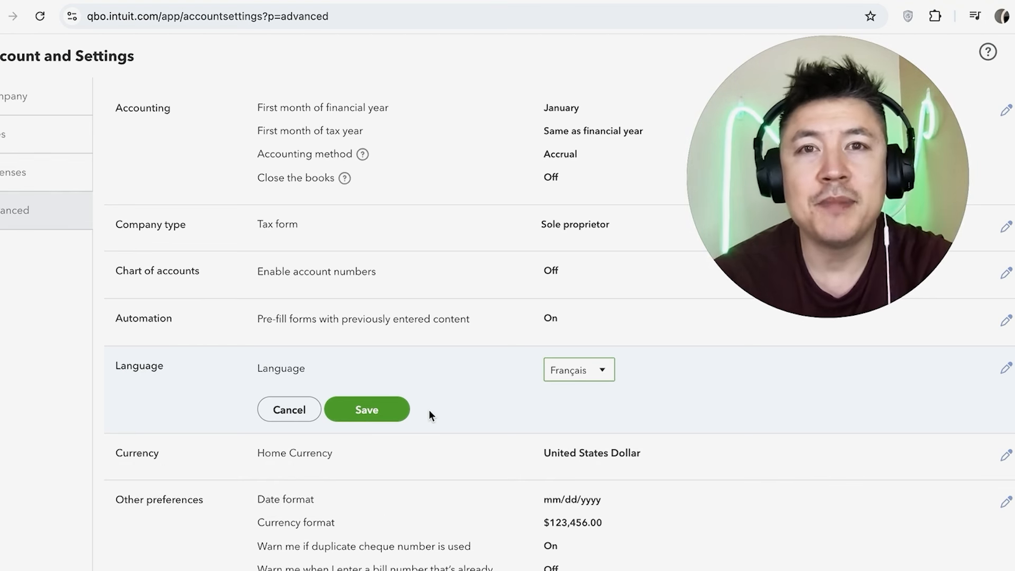
pyautogui.moveTo(431, 401)
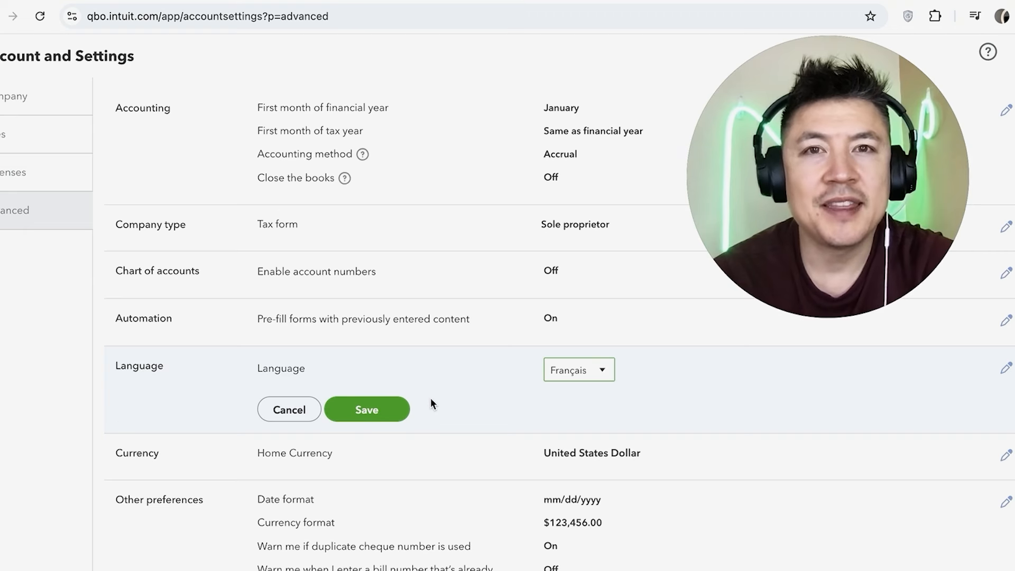